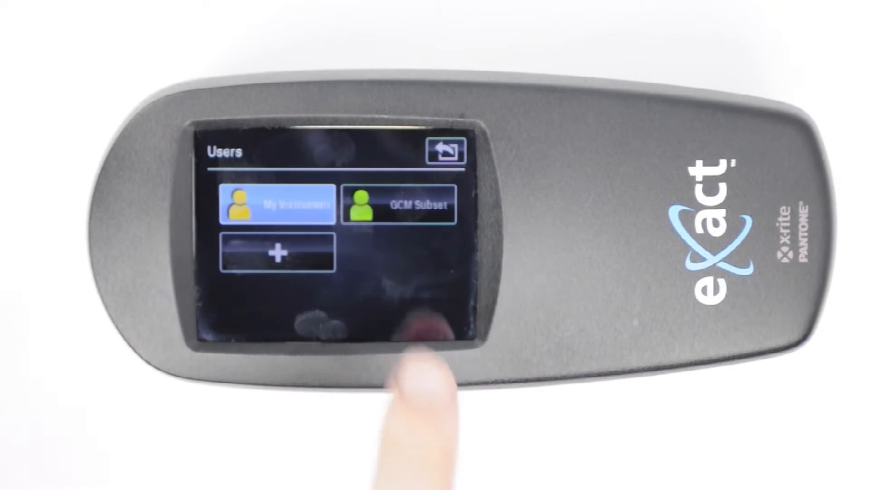
Select the GCM Subset user on the Users screen to activate that profile
left_click(447, 151)
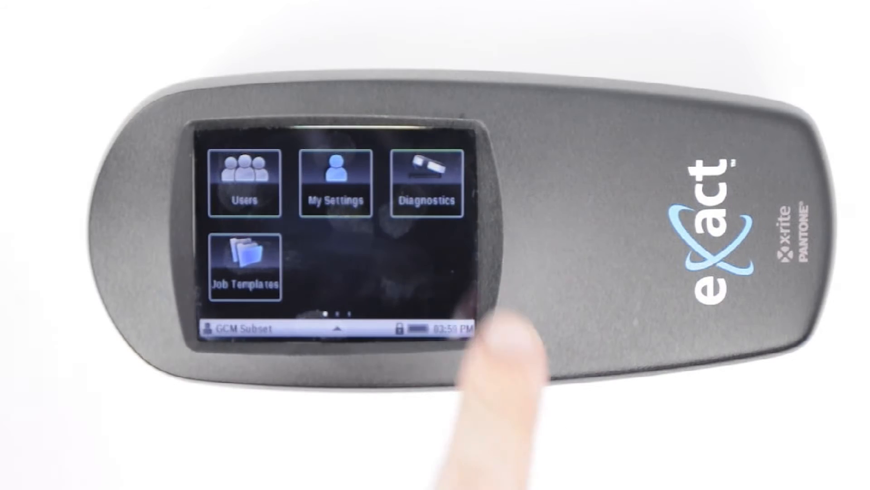